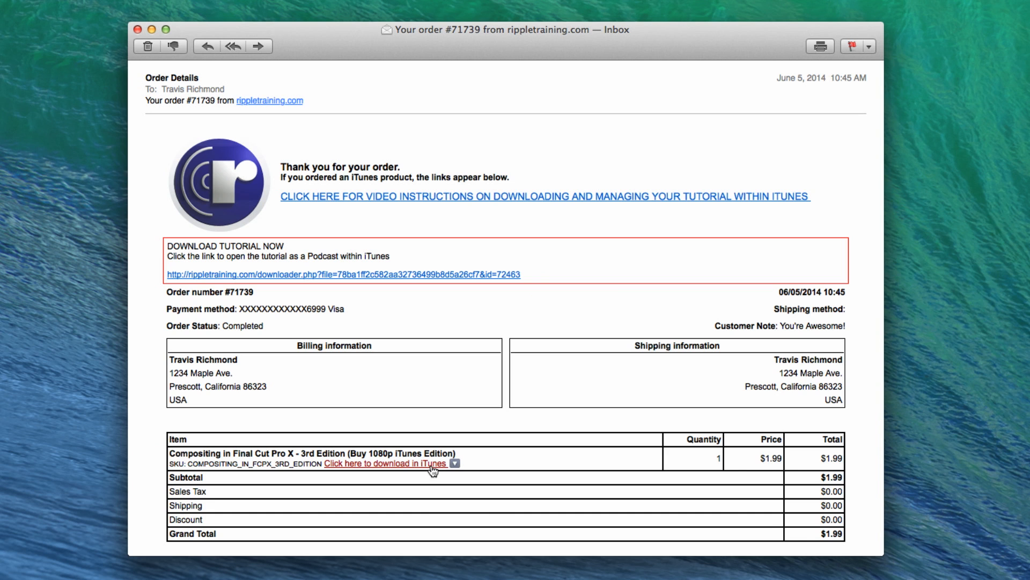
# Step: Follow the order email's iTunes download link so the Compositing course opens as a podcast
pyautogui.click(387, 464)
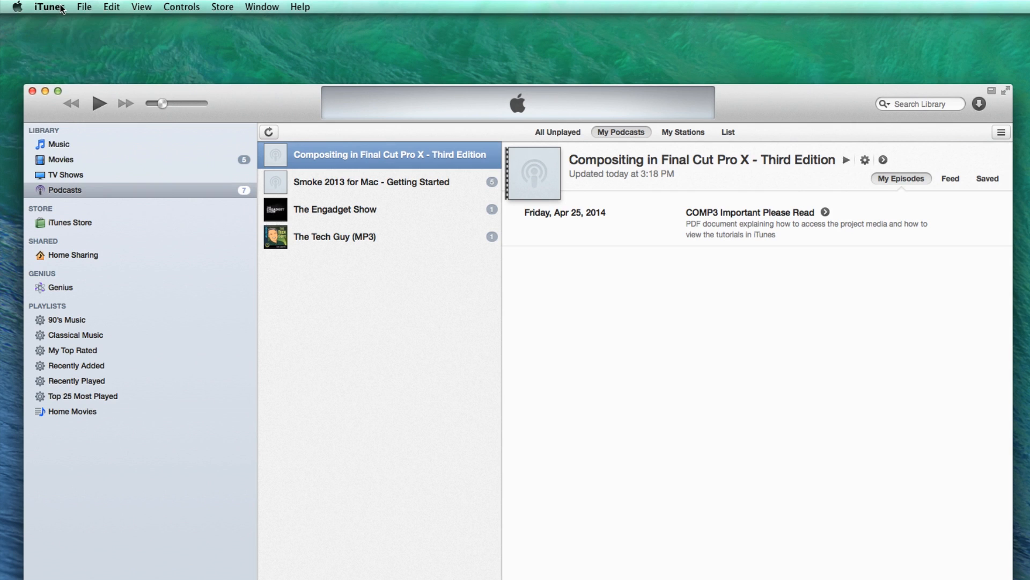
pyautogui.click(47, 6)
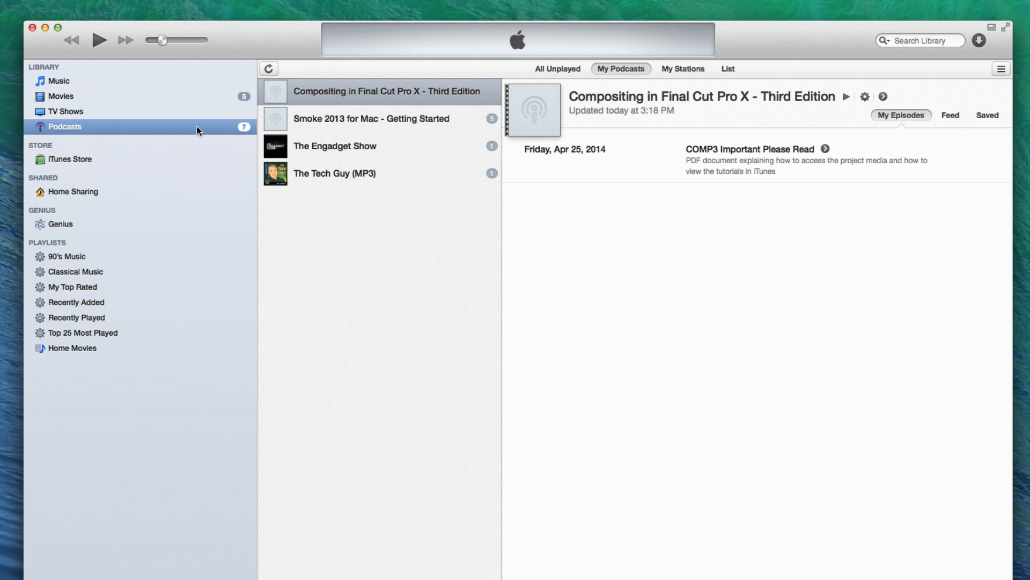
pyautogui.click(387, 91)
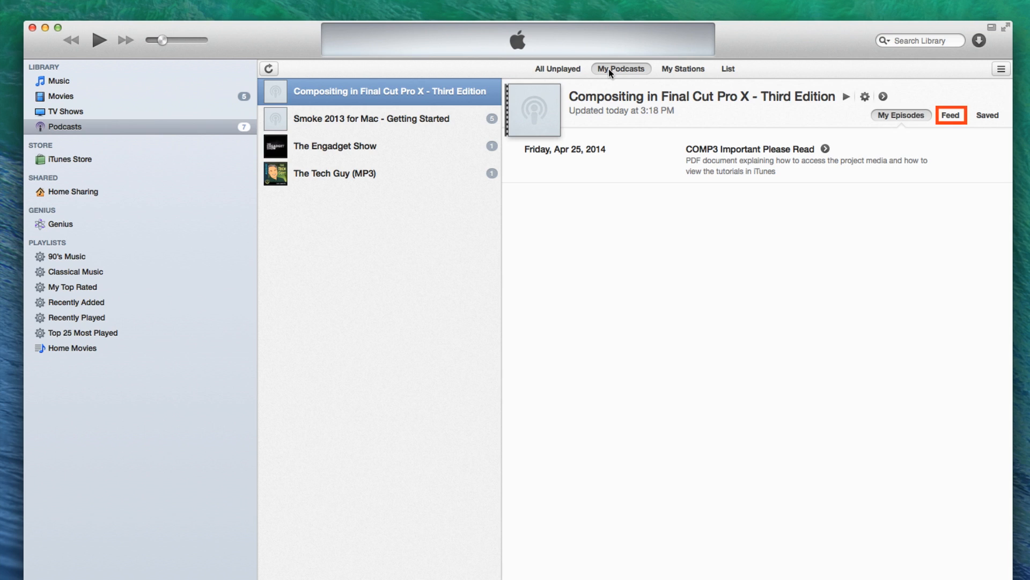
# Step: Show the course feed, download the eBook episode, then Download All Episodes and watch progress
pyautogui.click(951, 115)
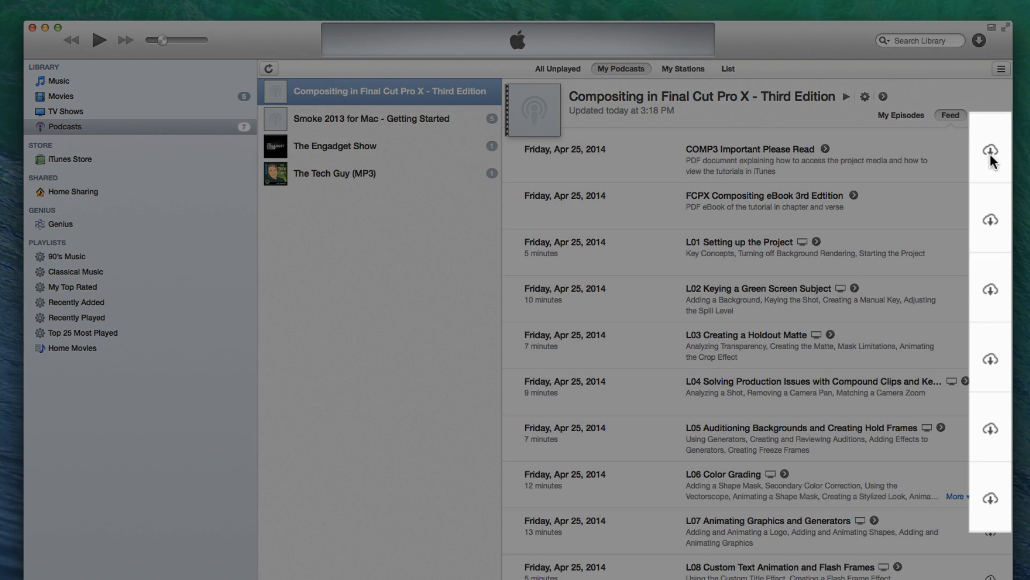
pyautogui.click(990, 221)
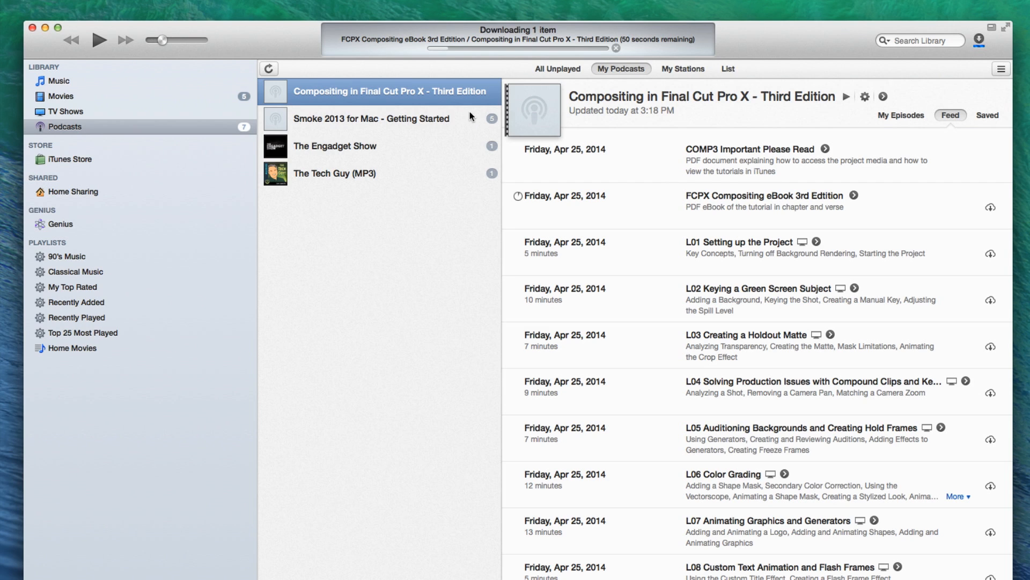
pyautogui.rightClick(393, 91)
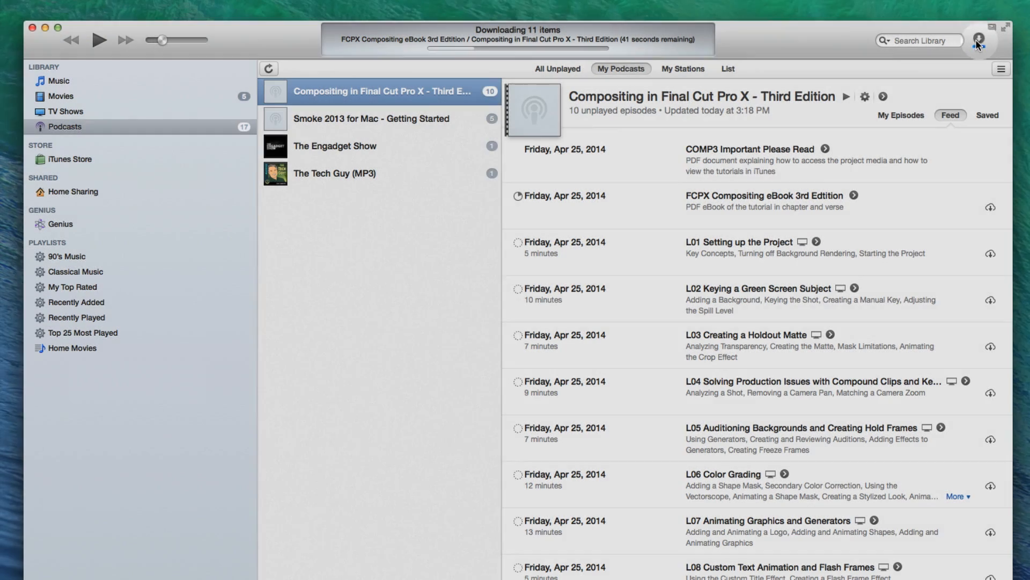
pyautogui.click(979, 41)
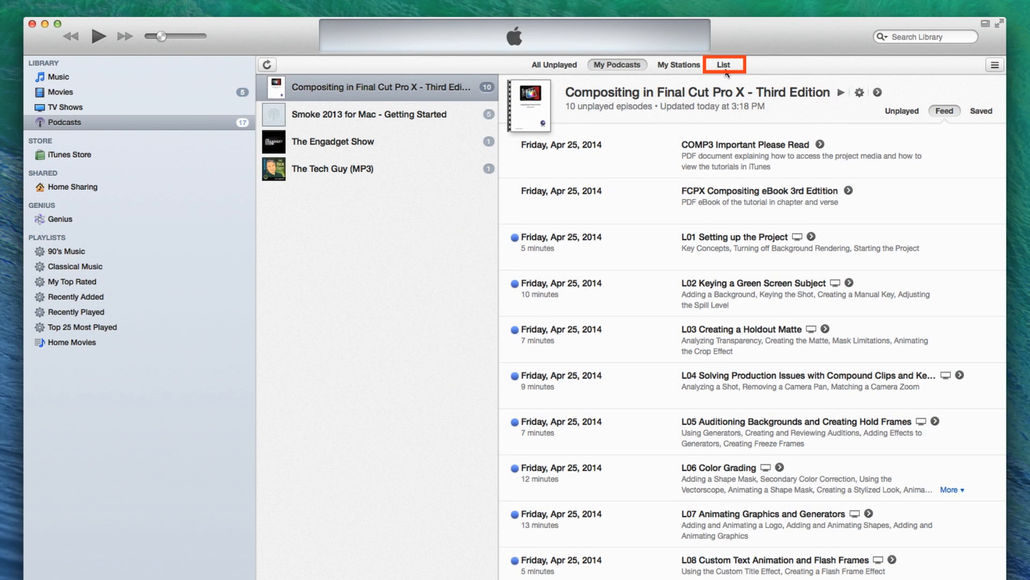
# Step: Switch Podcasts to List view and expand the Compositing course into its episodes
pyautogui.click(723, 64)
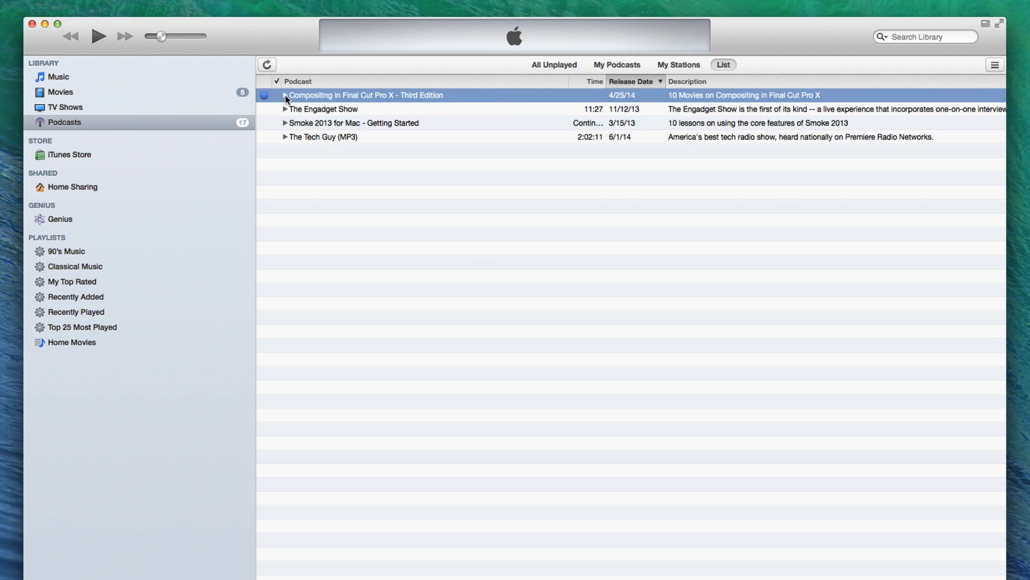
pyautogui.click(286, 95)
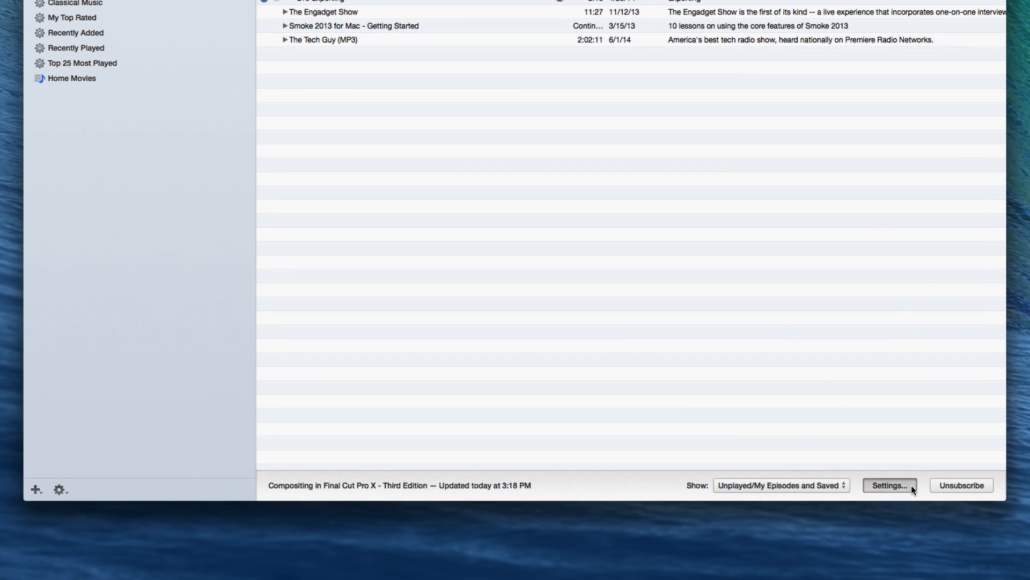
# Step: Set Delete Played Episodes to Off in this course's podcast settings
pyautogui.click(891, 485)
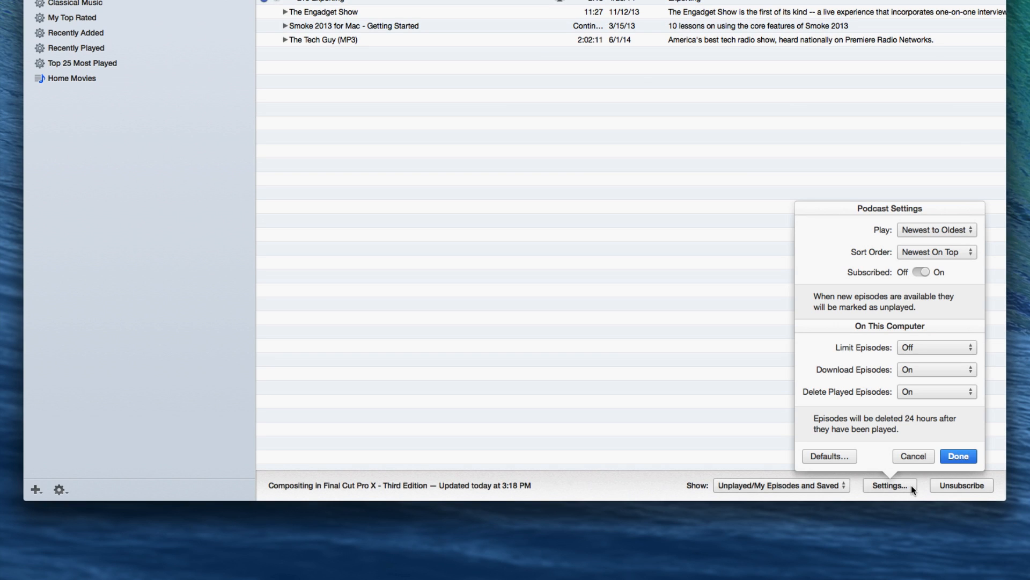
pyautogui.click(937, 392)
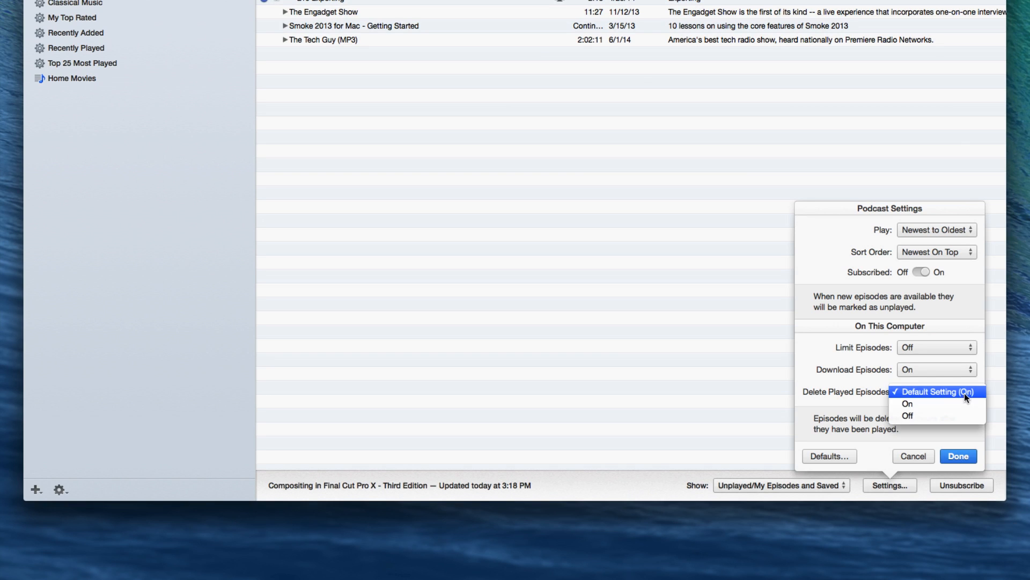
pyautogui.click(908, 415)
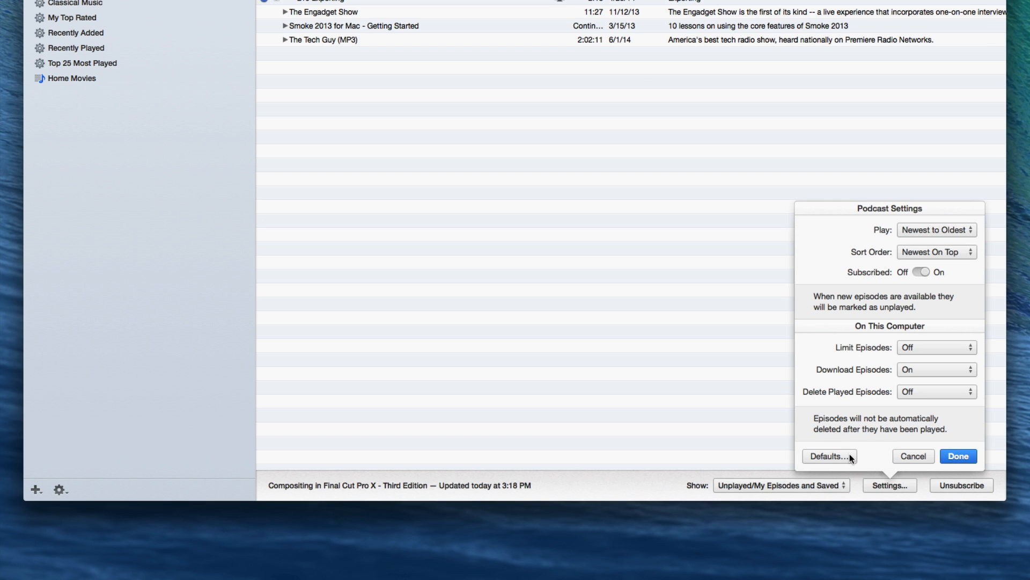
# Step: Set Delete Played Episodes to Off in the podcast Defaults and confirm
pyautogui.click(829, 456)
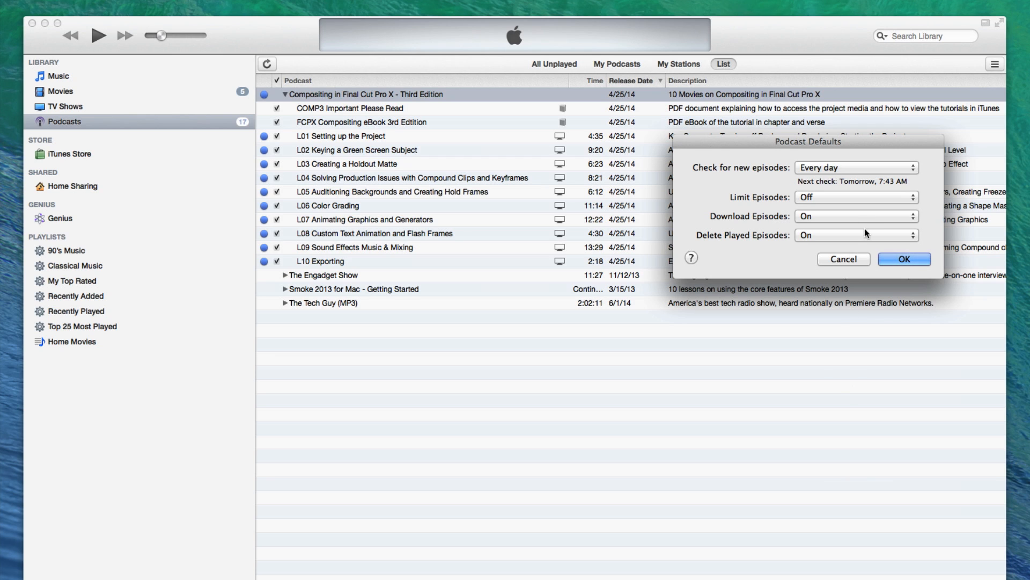
pyautogui.click(857, 235)
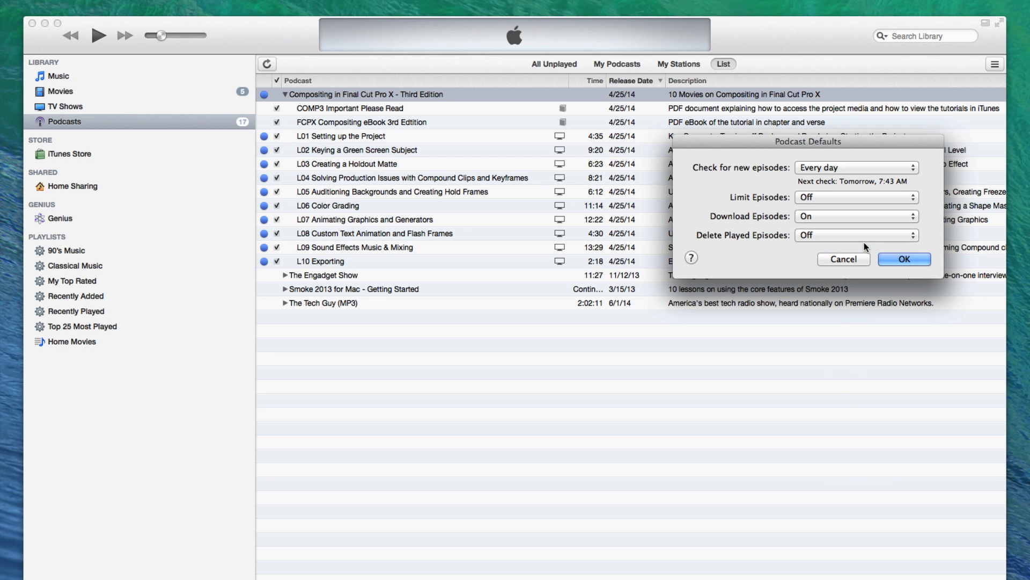
pyautogui.click(905, 259)
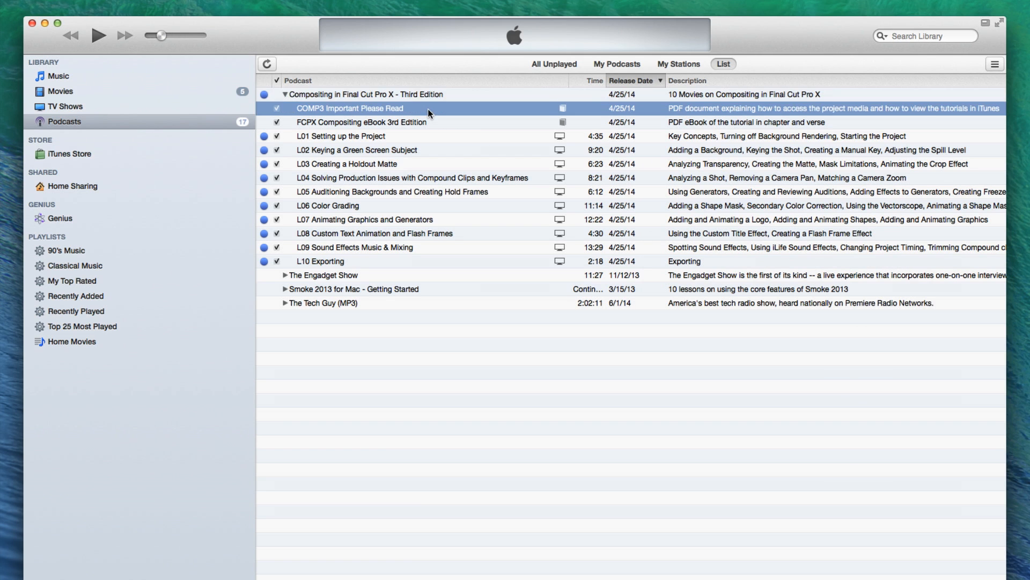
pyautogui.doubleClick(348, 107)
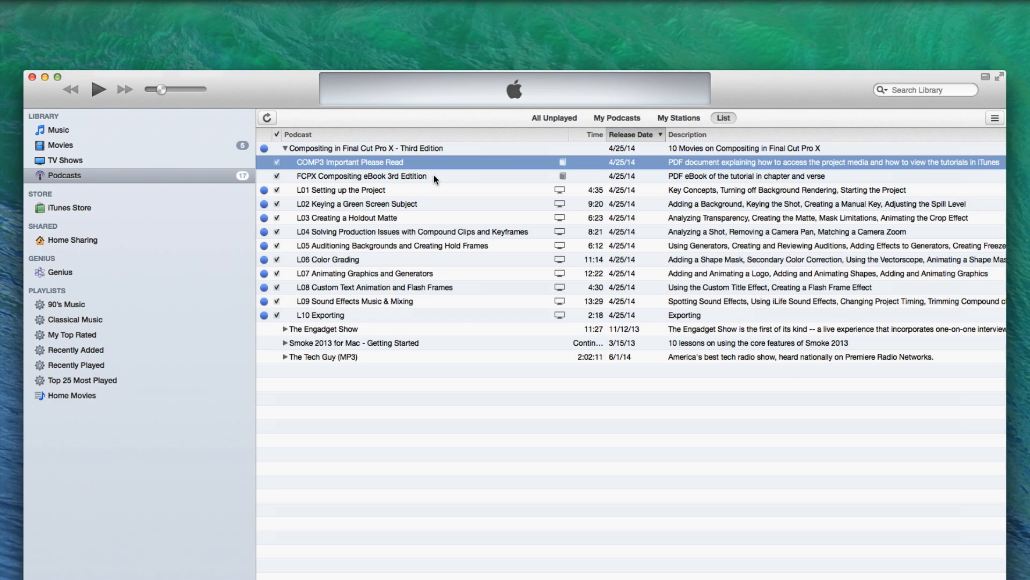
# Step: Open the FCPX Compositing eBook 3rd Edition PDF in Preview and skim down to the Lesson 2 keying pages
pyautogui.click(360, 176)
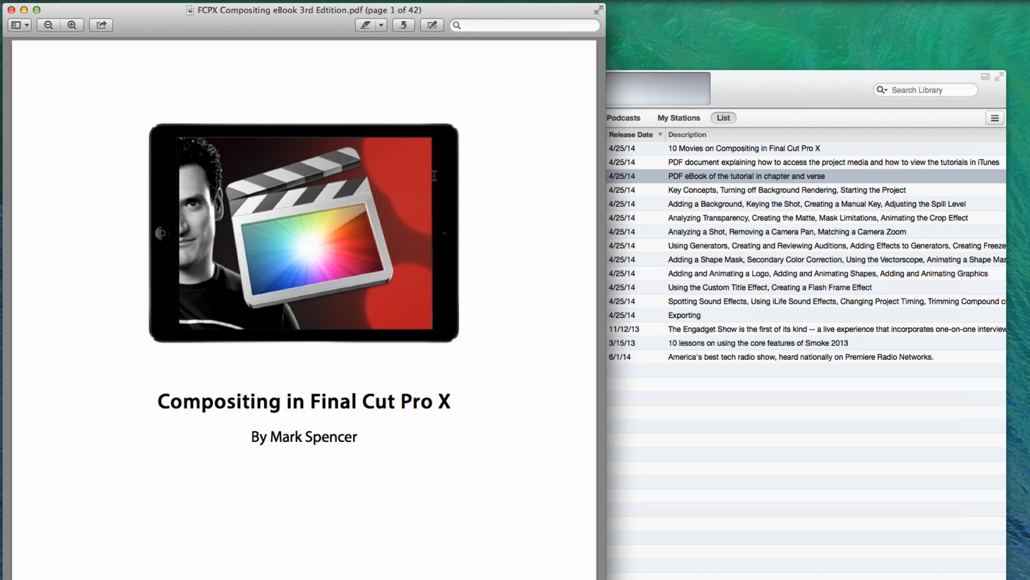
pyautogui.scroll(-3)
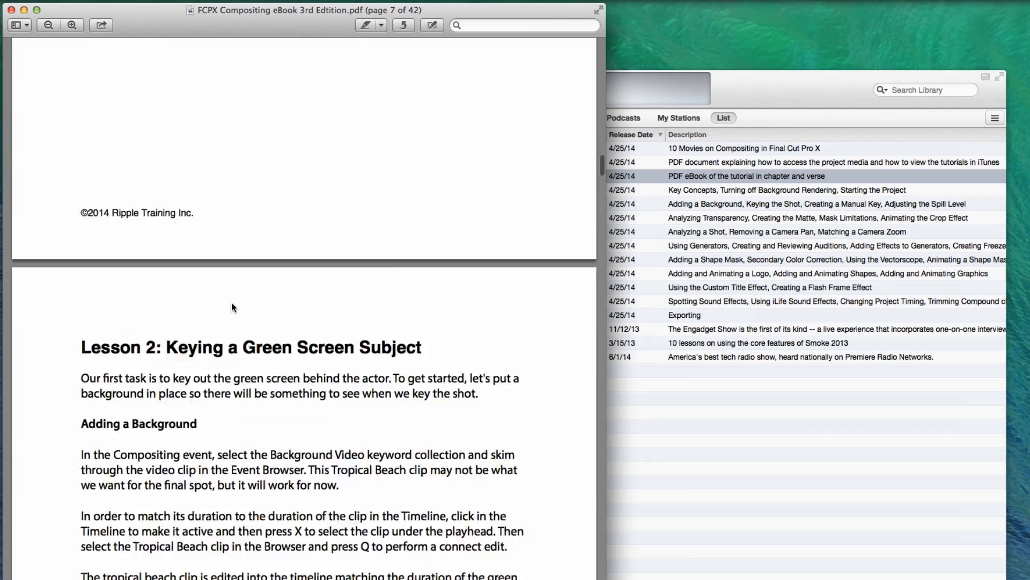
pyautogui.scroll(-3)
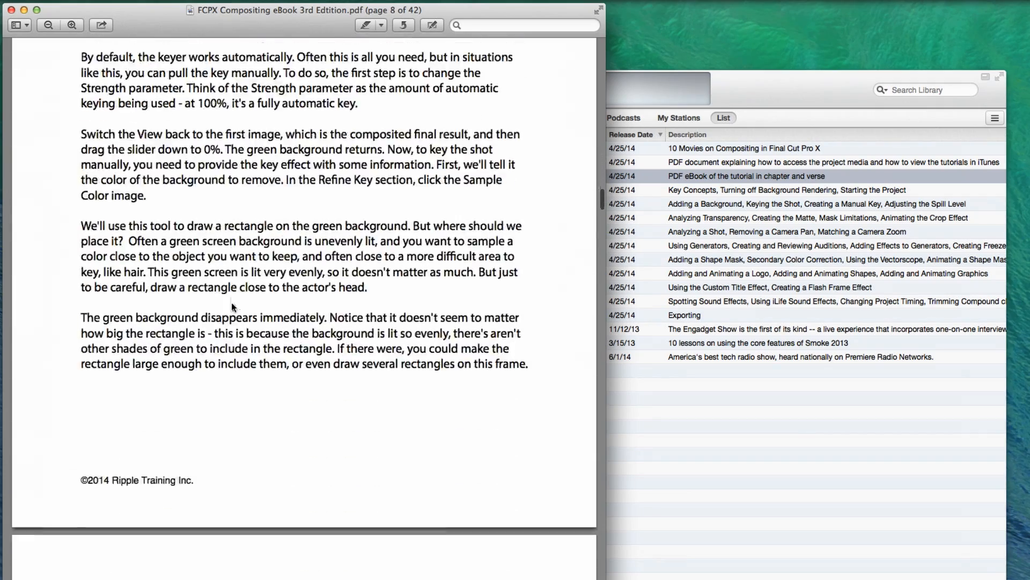
pyautogui.scroll(-3)
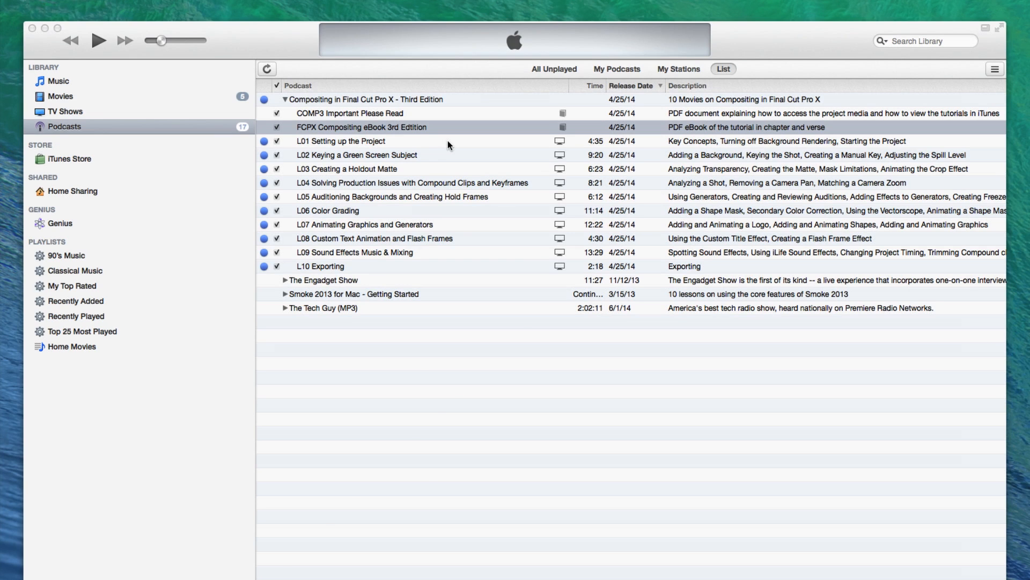
# Step: Create a New Playlist from Selection of the whole podcast, allowing mixed video and documents, and open it
pyautogui.click(357, 155)
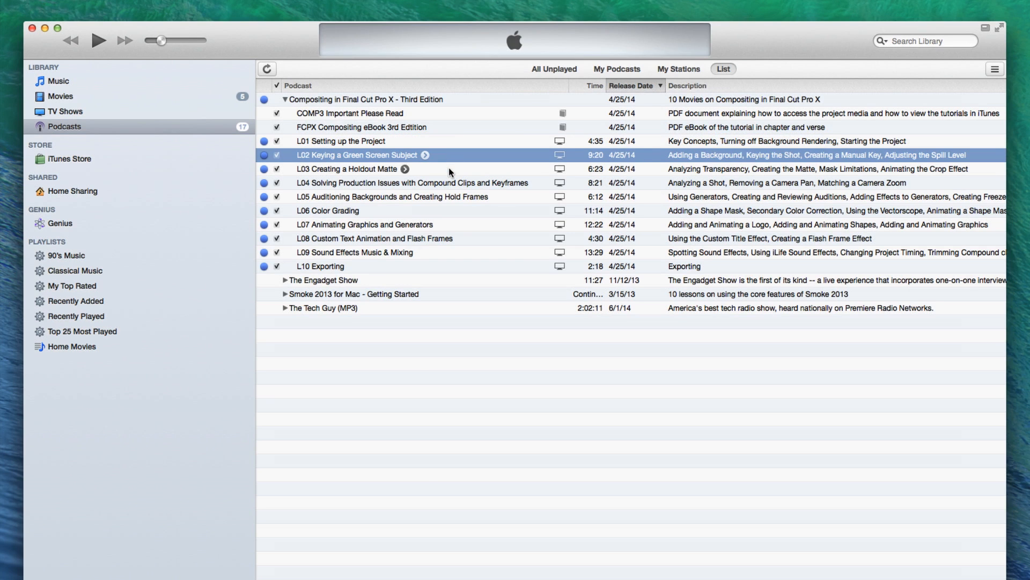
pyautogui.click(344, 168)
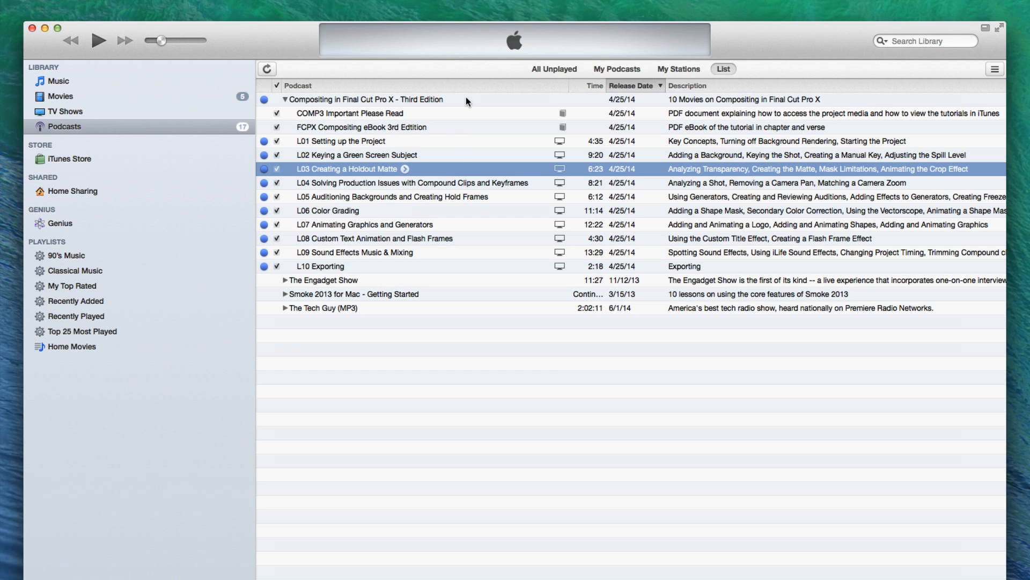
pyautogui.click(386, 99)
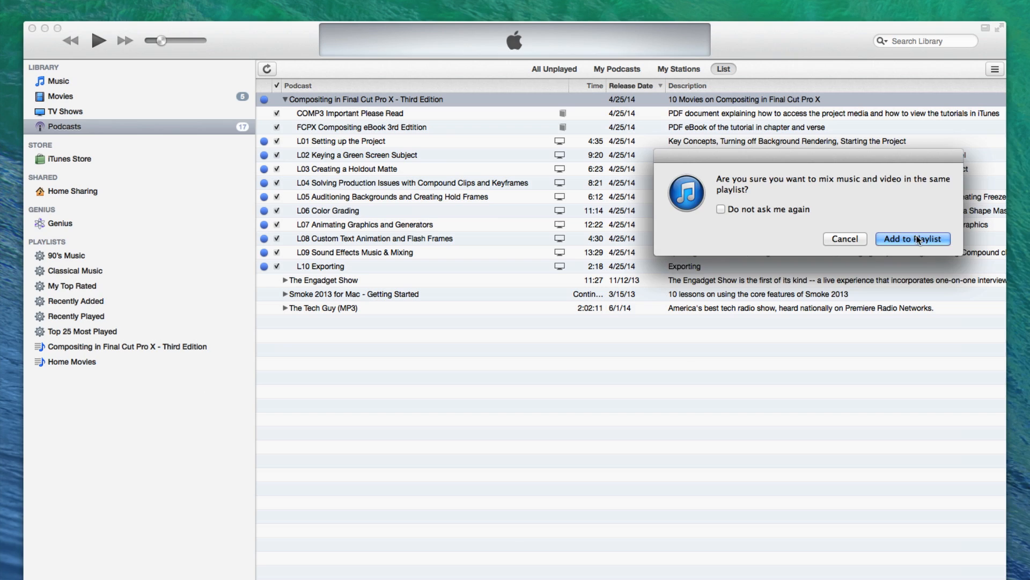
pyautogui.click(914, 238)
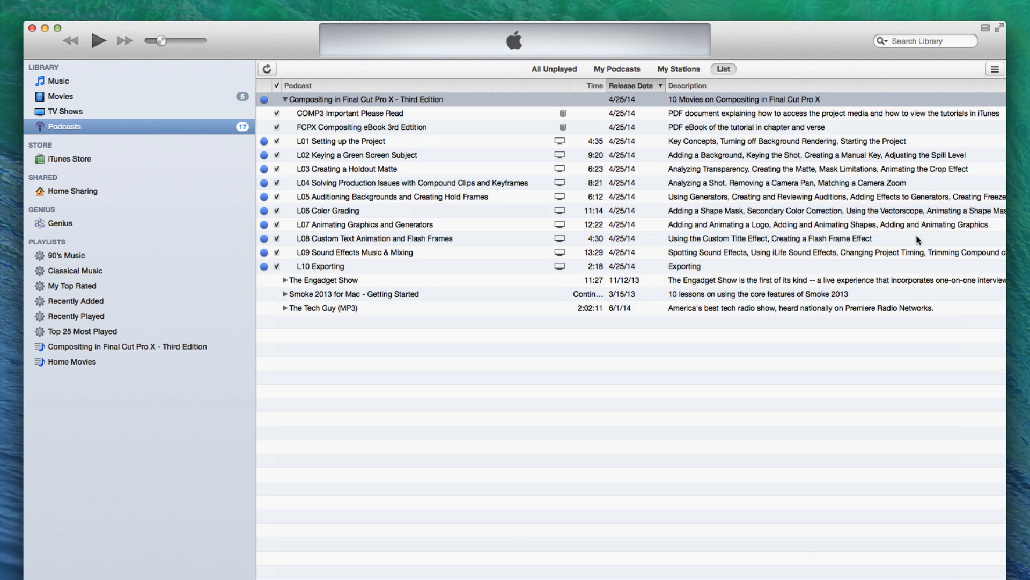
pyautogui.moveTo(498, 379)
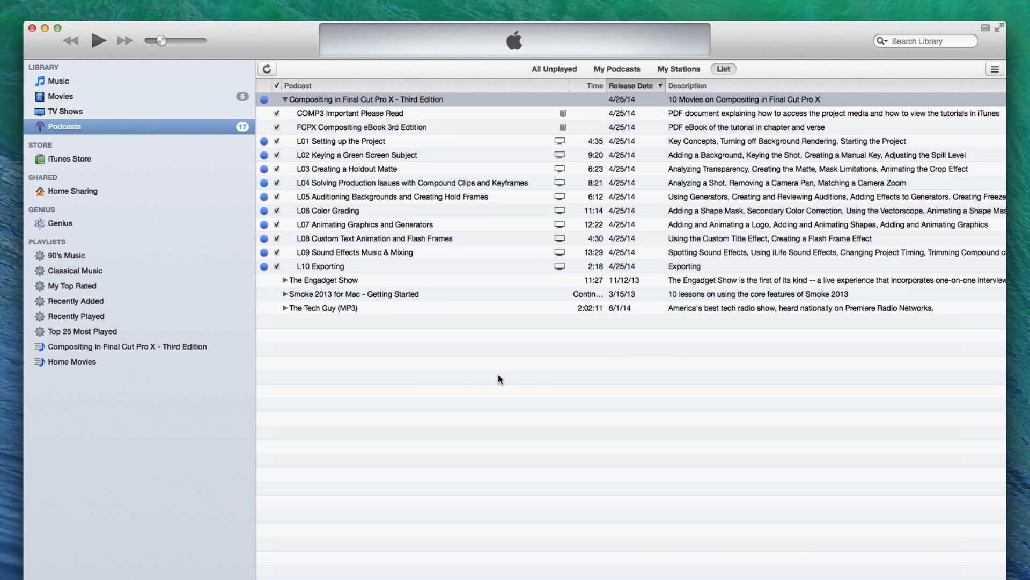
pyautogui.click(126, 346)
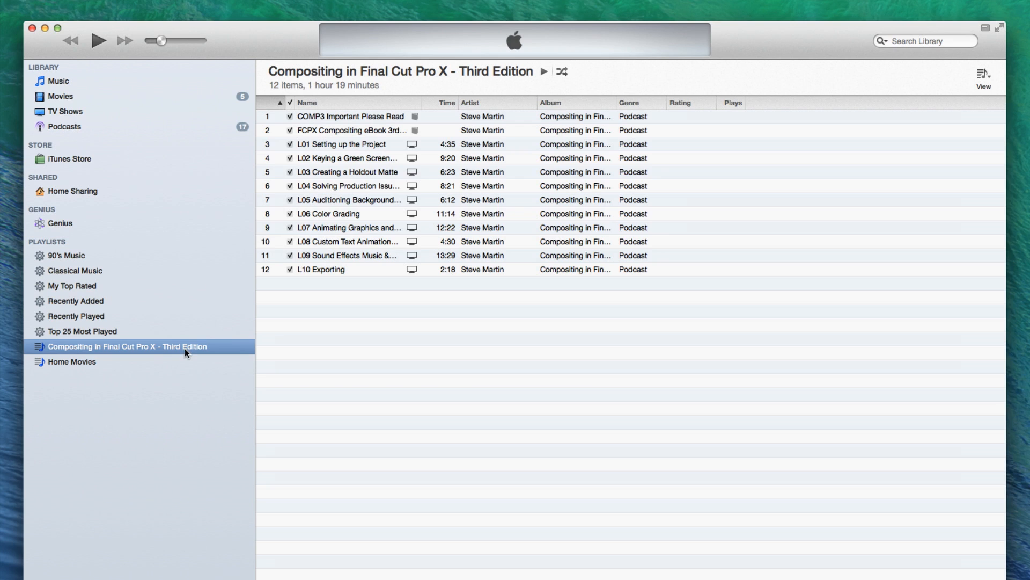
# Step: Rename the playlist 'Ripple Training' and play L01 Setting up the Project full screen
pyautogui.write('Ripple')
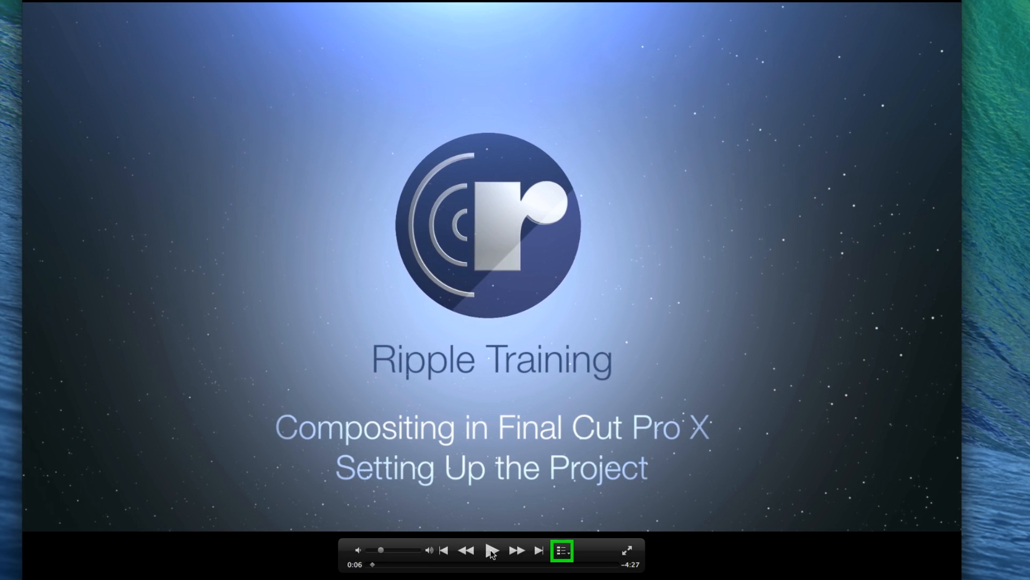
# Step: Exit full-screen playback back to the Ripple Training playlist
pyautogui.click(562, 549)
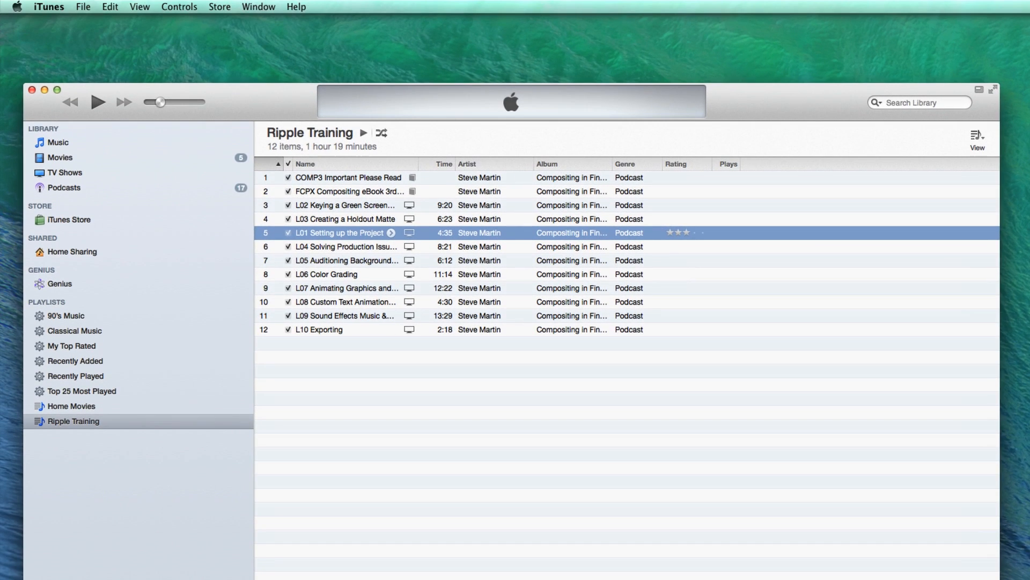
pyautogui.moveTo(168, 432)
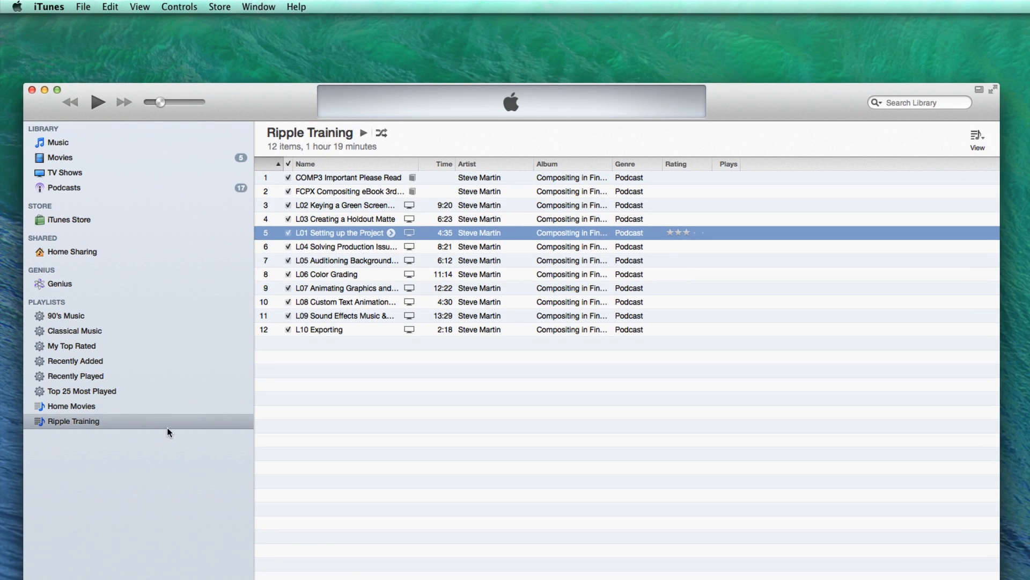
# Step: Burn the Ripple Training playlist to disc as a Data CD via File > Burn Playlist to Disc
pyautogui.click(84, 6)
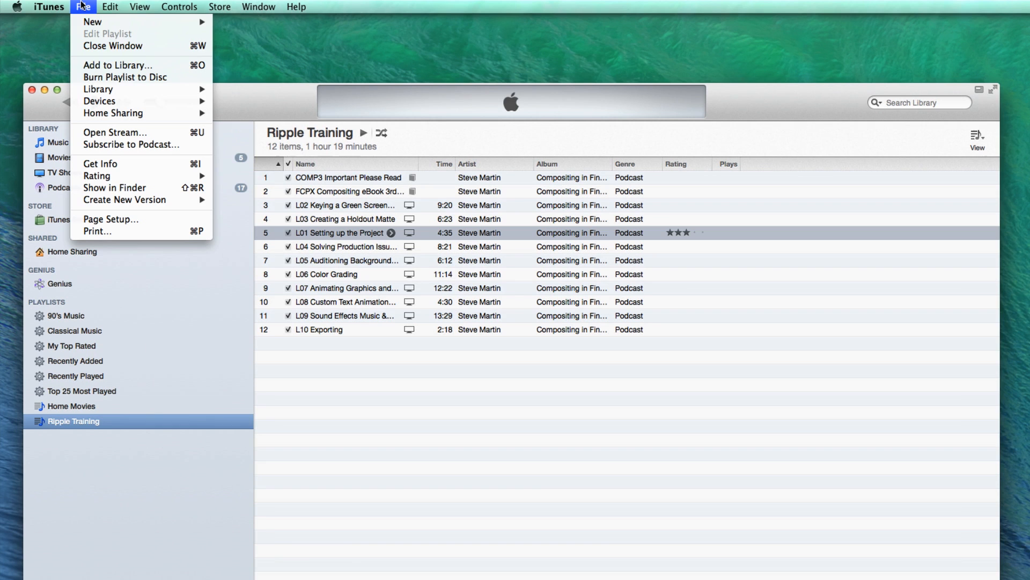
pyautogui.click(125, 77)
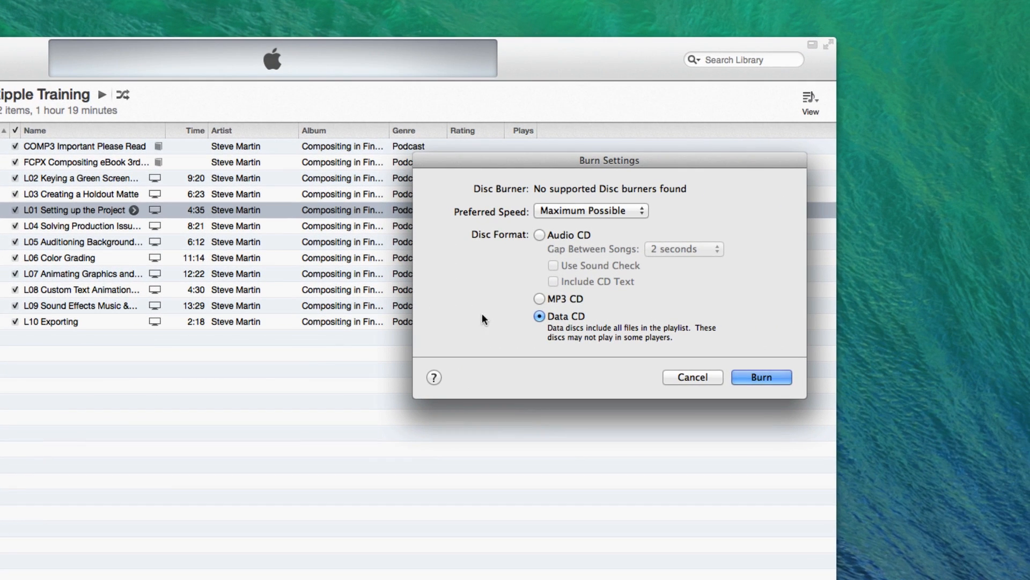
pyautogui.moveTo(606, 369)
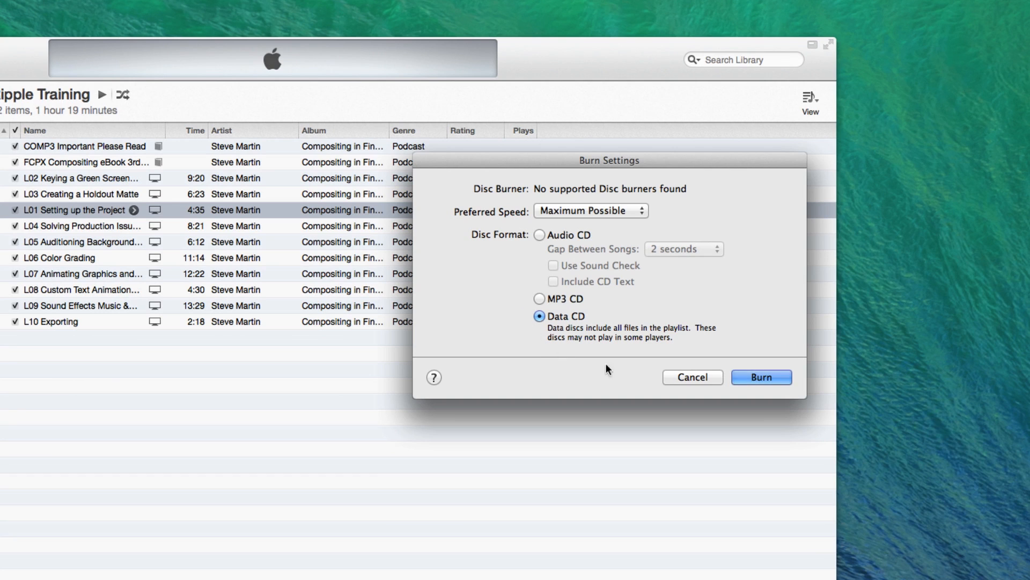
pyautogui.click(762, 377)
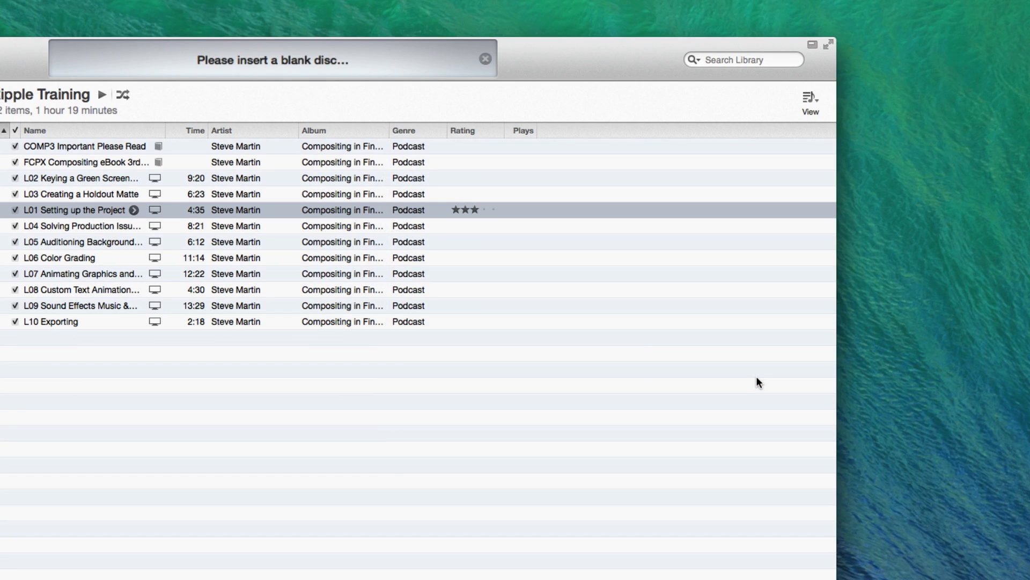